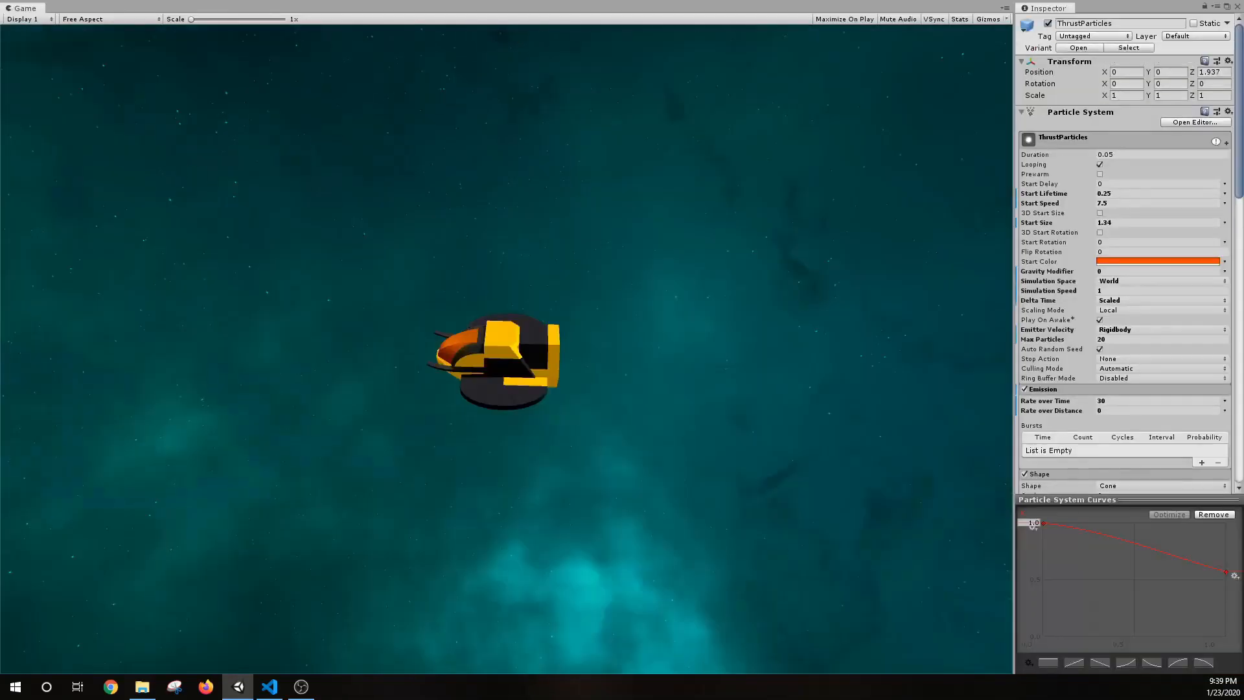
pyautogui.moveTo(674, 295)
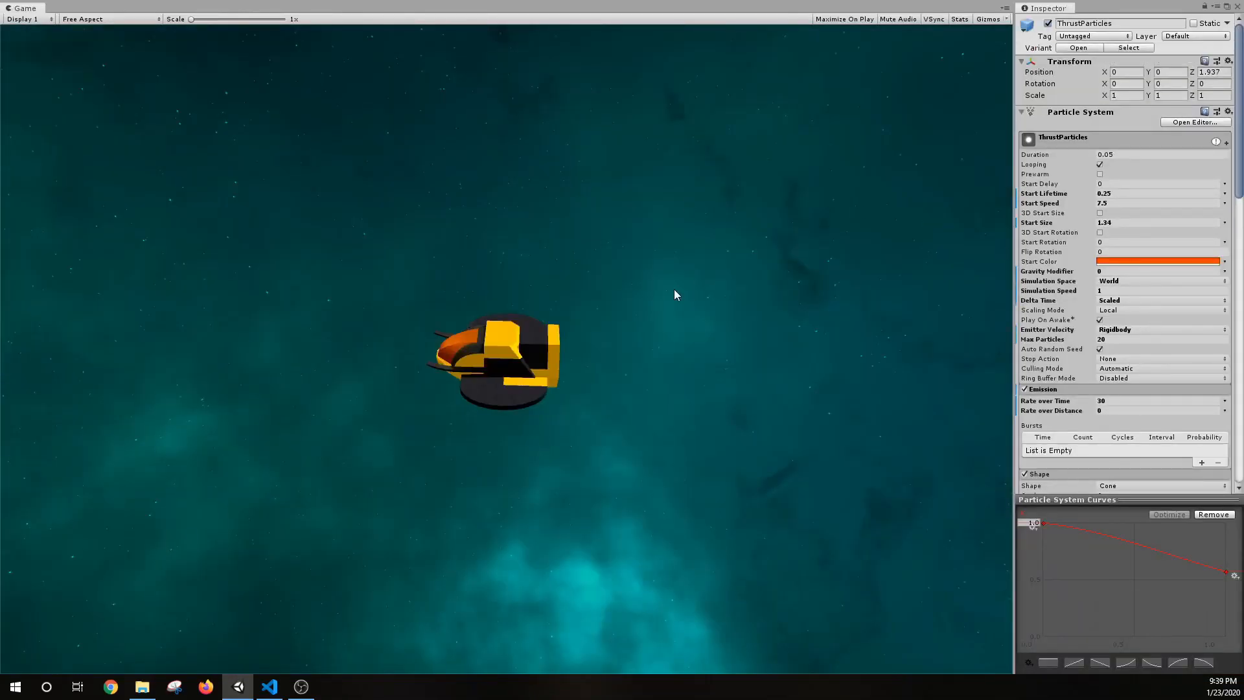
pyautogui.moveTo(822, 371)
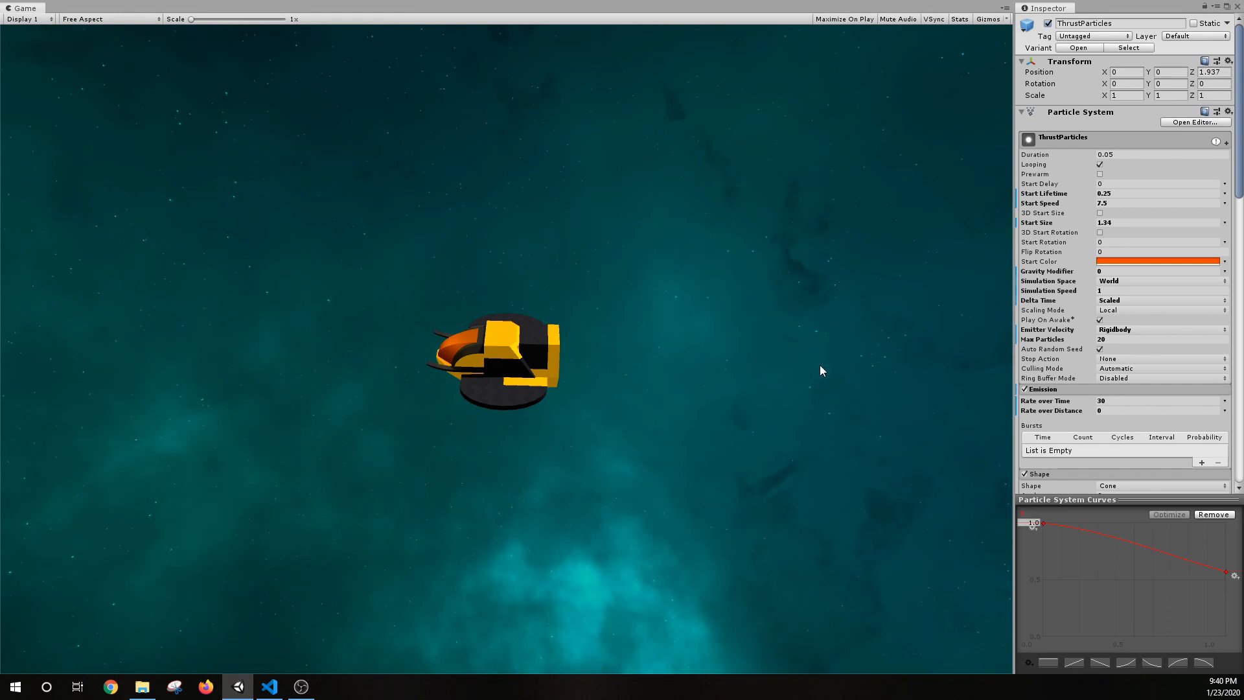
pyautogui.moveTo(579, 356)
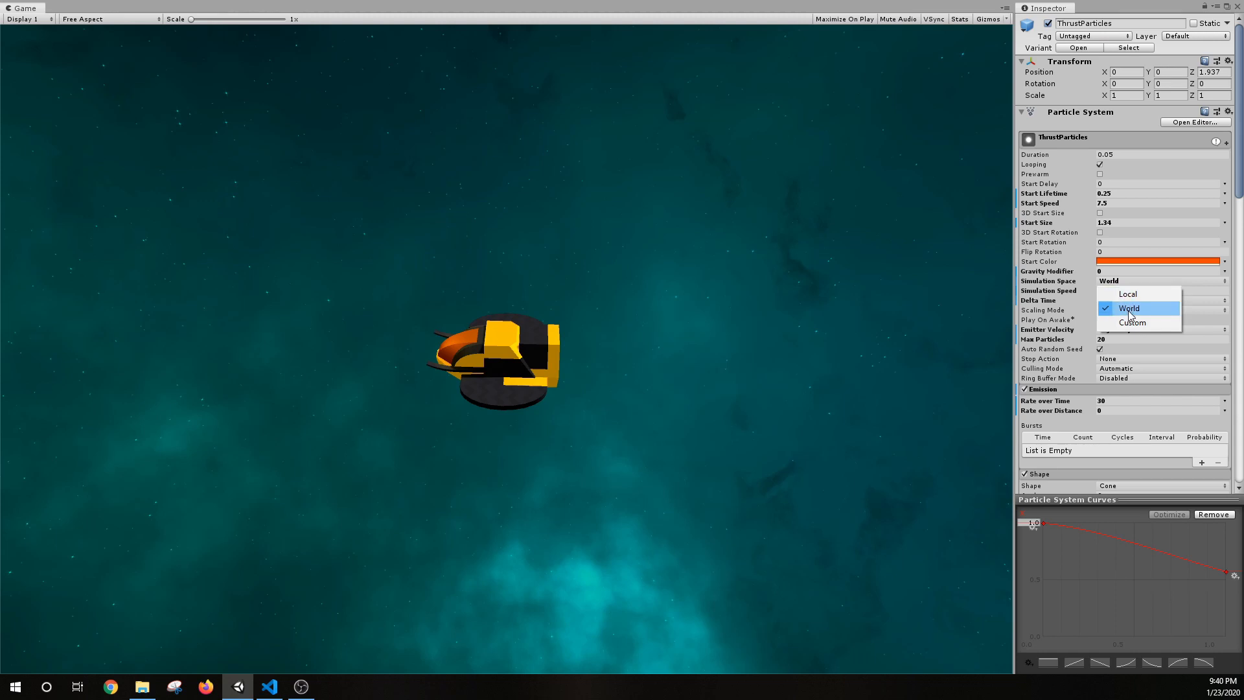
# Try Local then World Simulation Space on ThrustParticles, and end the thruster play test
pyautogui.click(1128, 293)
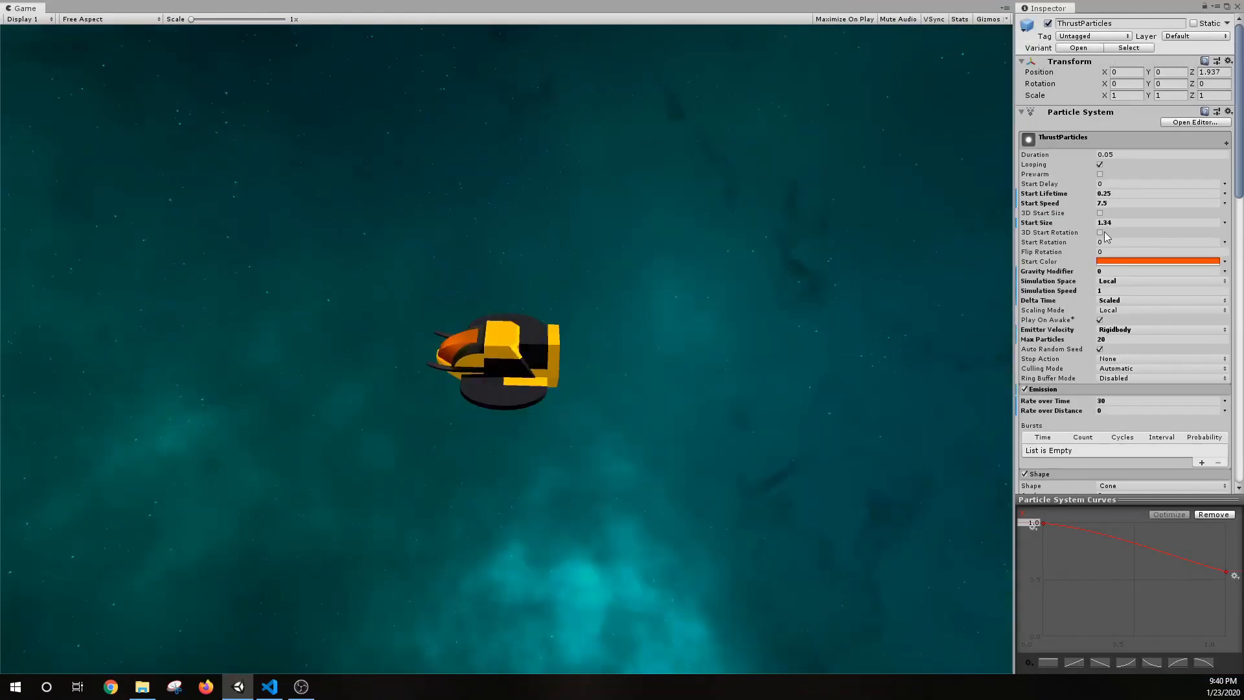
pyautogui.click(1161, 281)
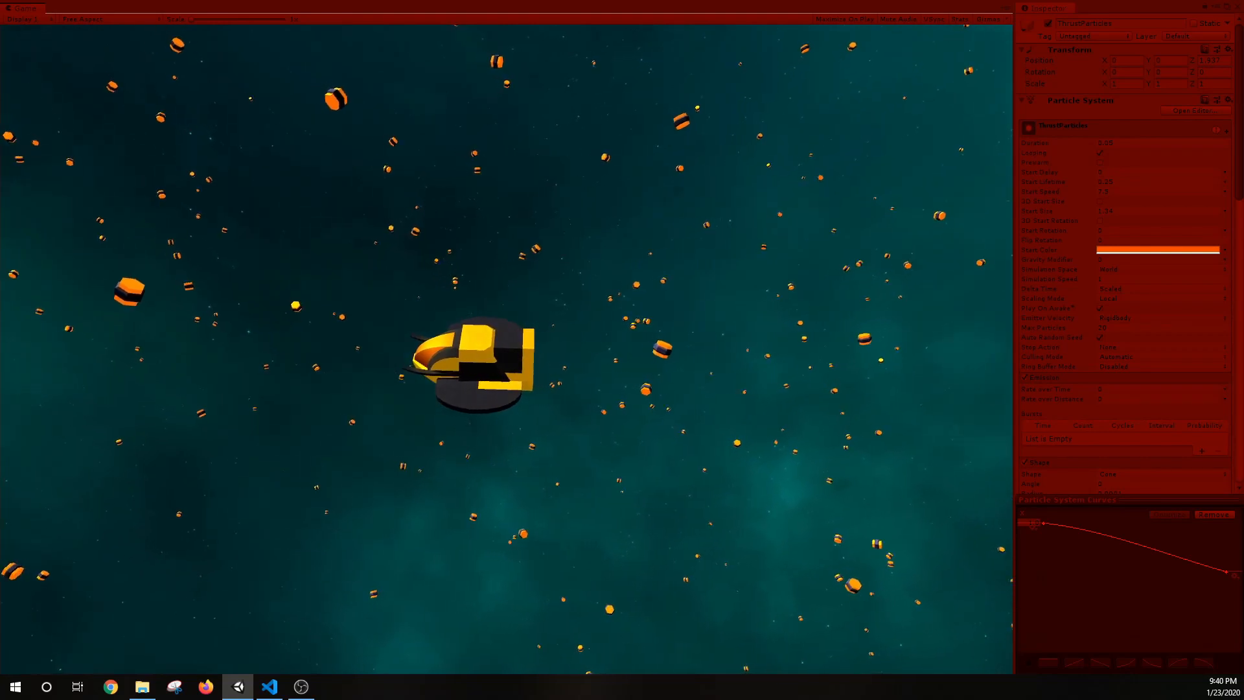
pyautogui.click(269, 687)
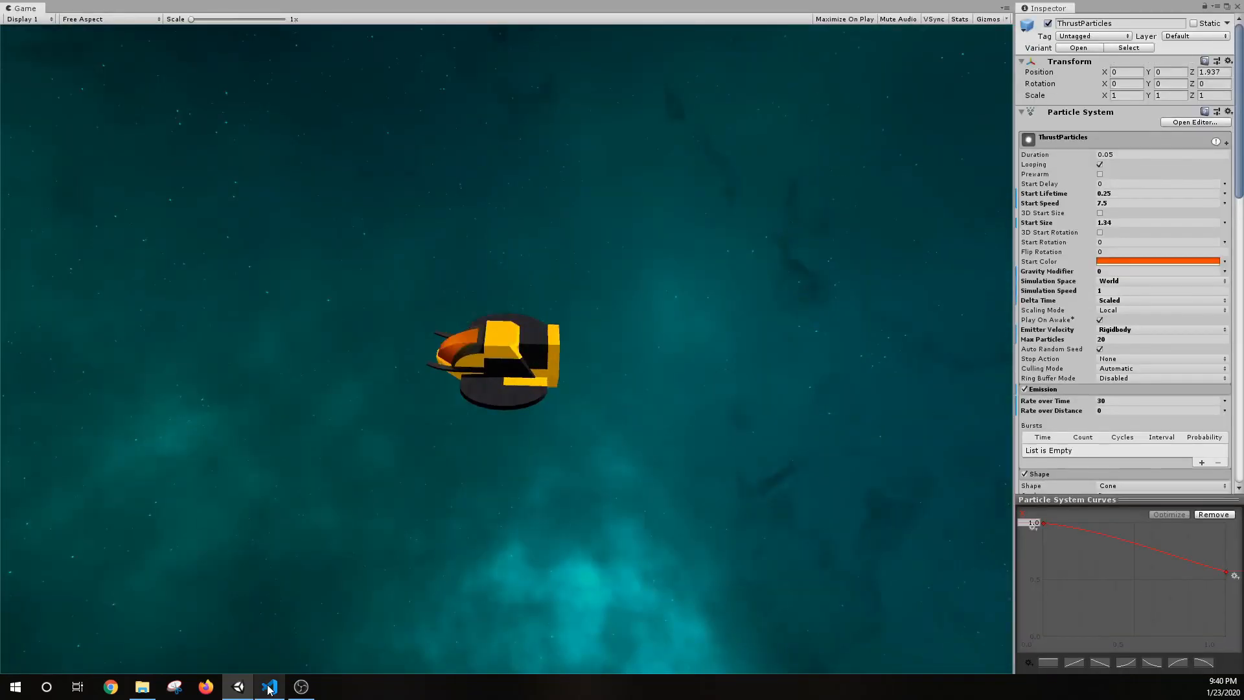
pyautogui.click(269, 687)
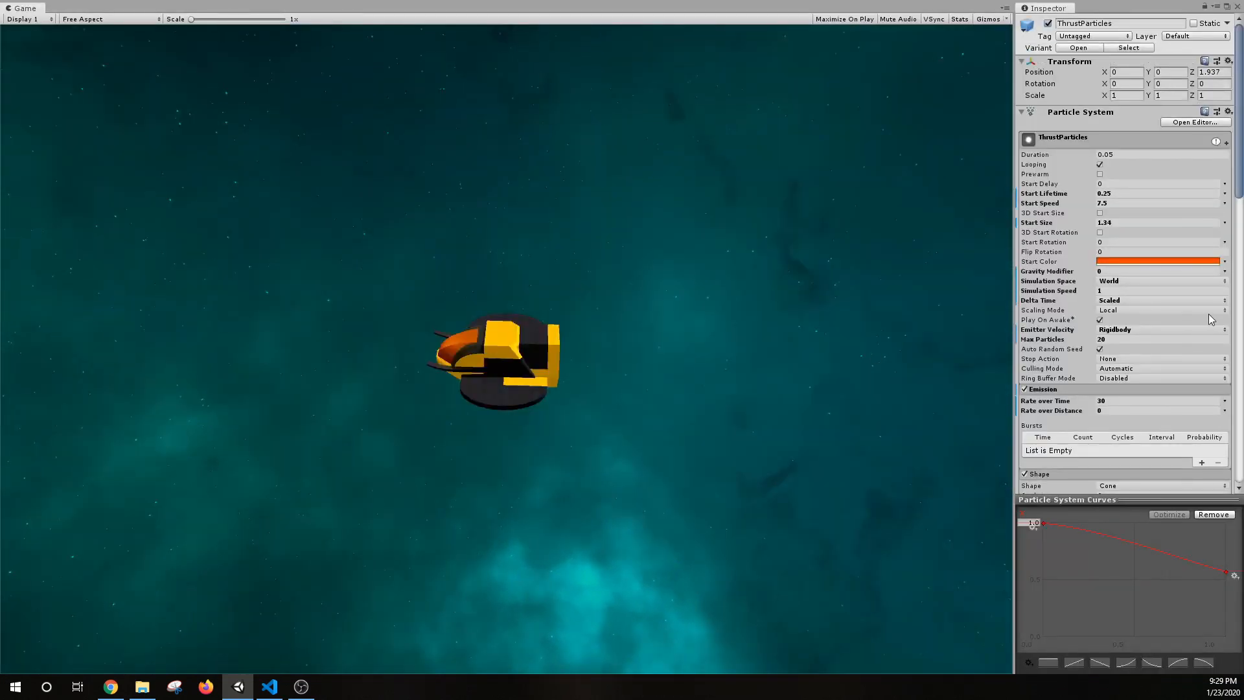
pyautogui.moveTo(1184, 363)
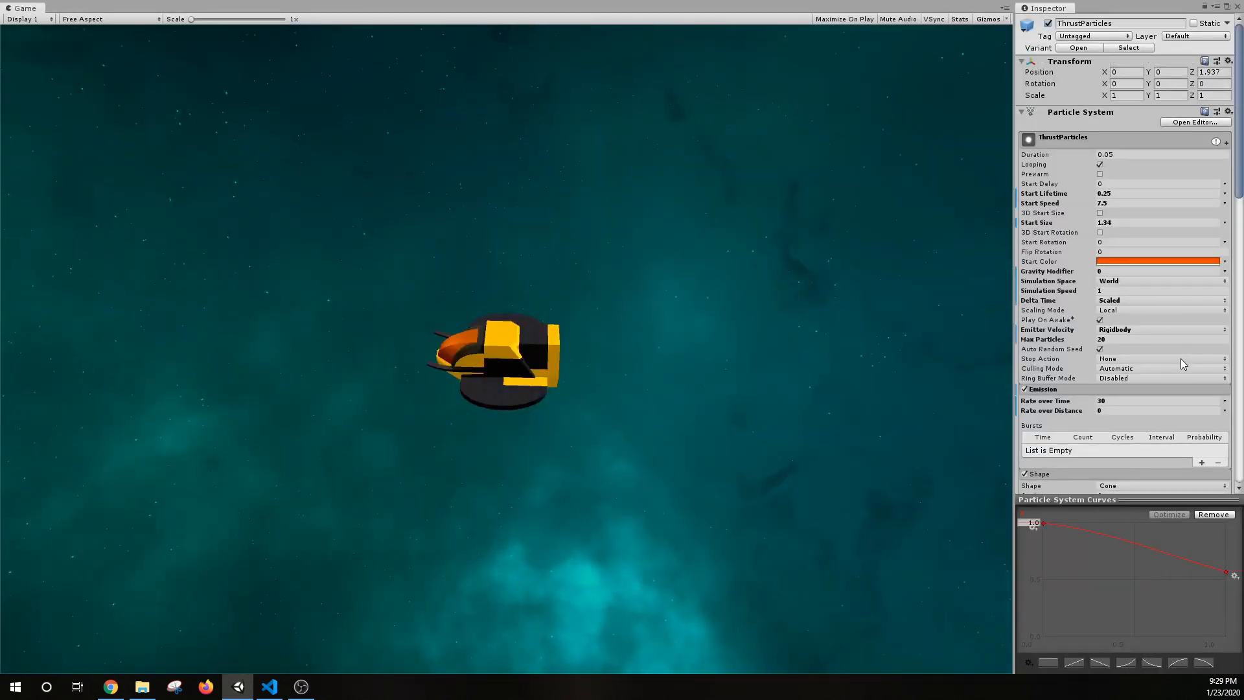
pyautogui.click(270, 688)
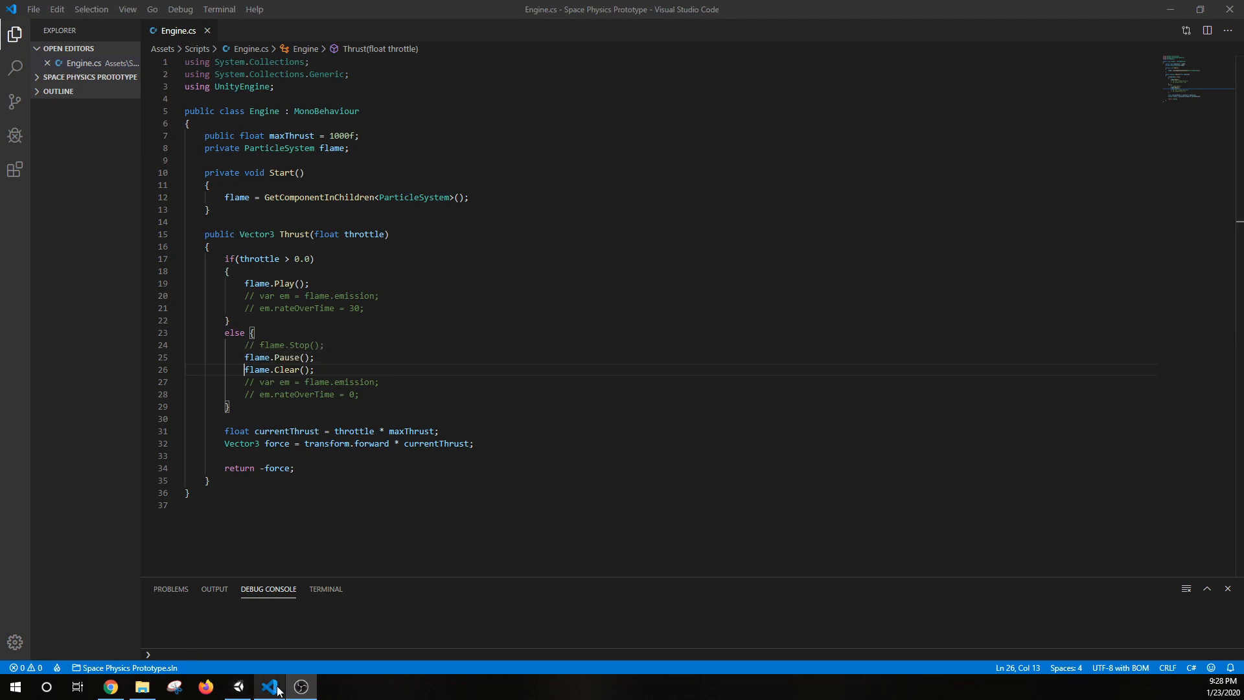
pyautogui.click(270, 687)
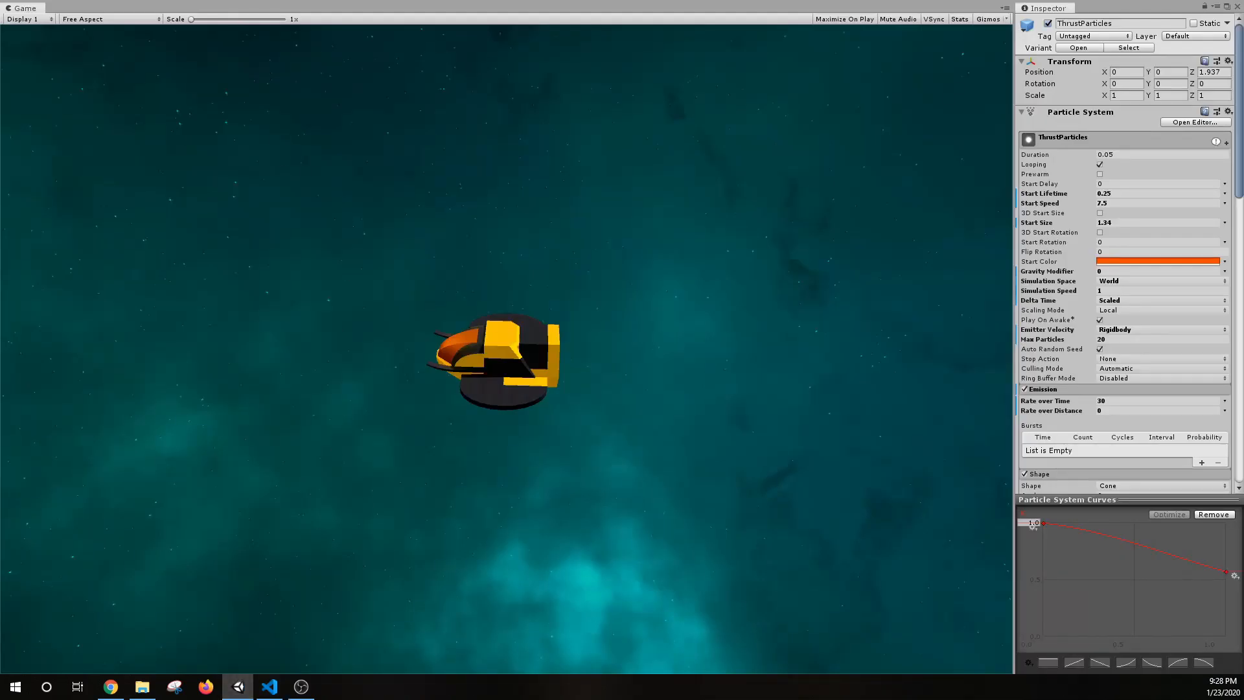